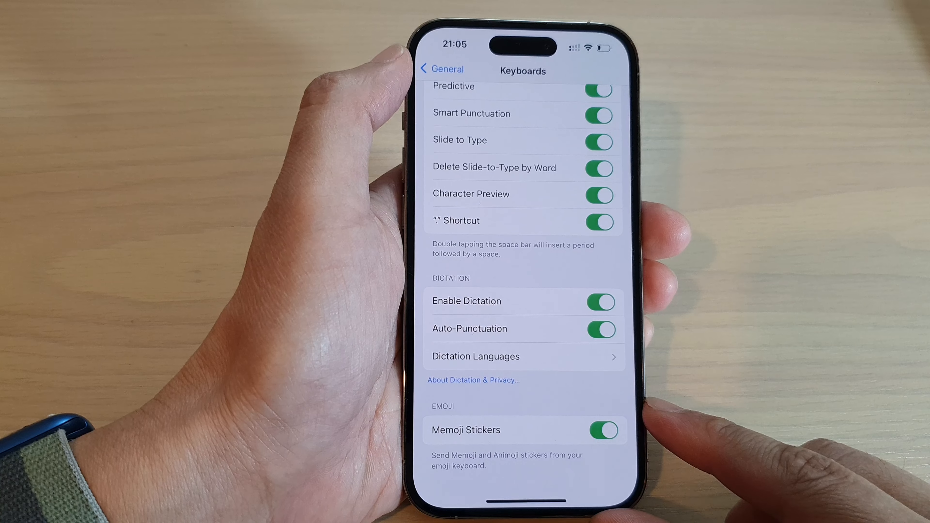
Back out of Keyboards through General to the main Settings list and the home screen
{"action": "left_click", "coordinate": [443, 69]}
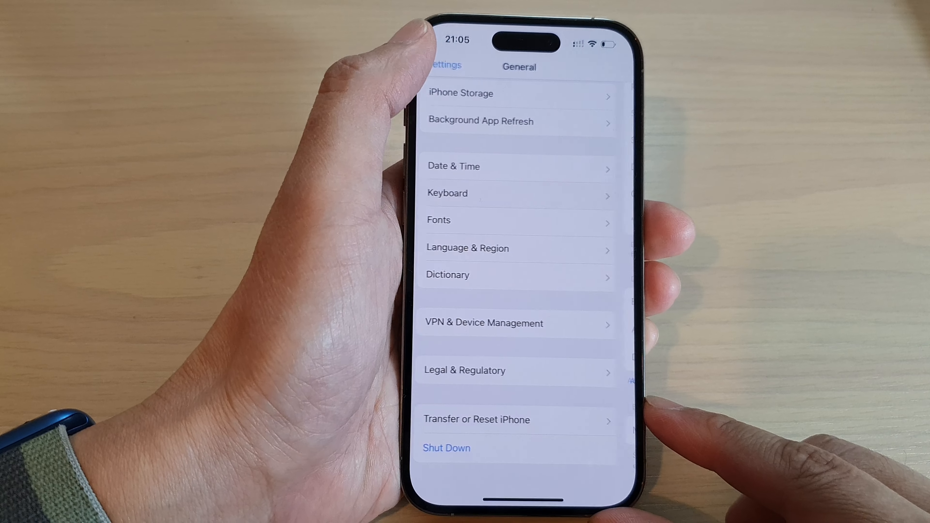
{"action": "left_click", "coordinate": [443, 65]}
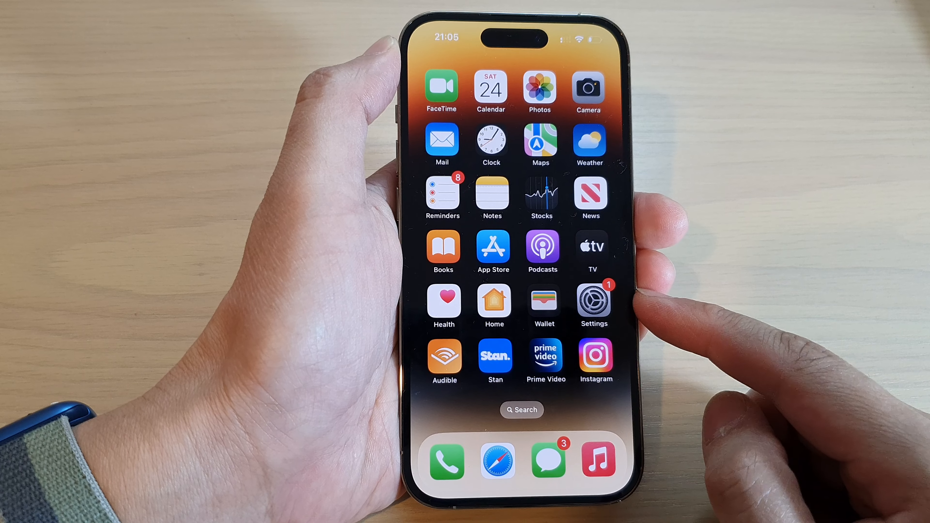
Reopen Settings > General > Keyboards, reaching the dictation and emoji options
{"action": "left_click", "coordinate": [594, 302]}
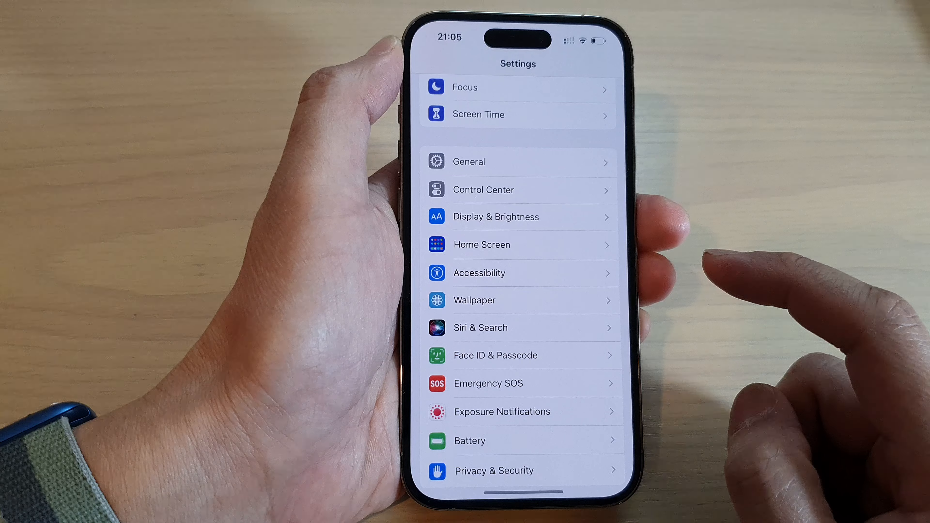
{"action": "scroll", "scroll_direction": "down", "scroll_amount": 3}
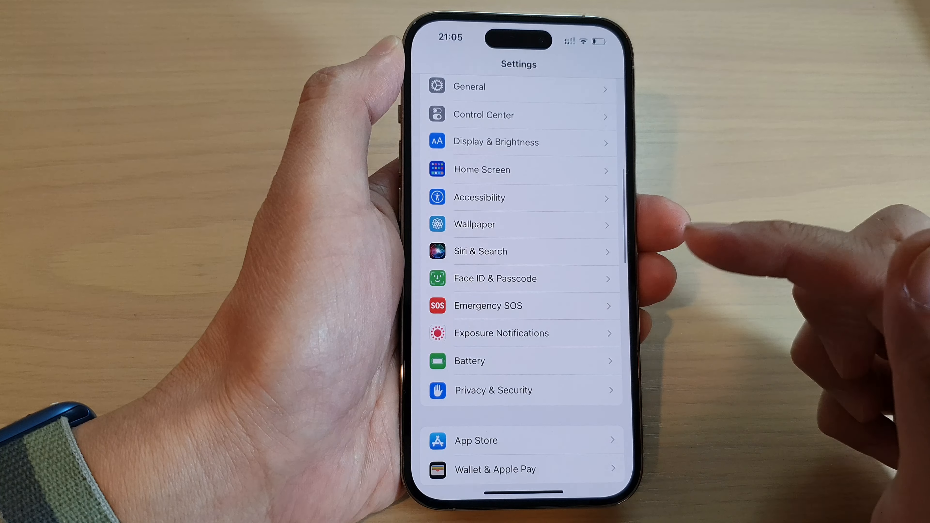
{"action": "scroll", "scroll_direction": "down", "scroll_amount": 3}
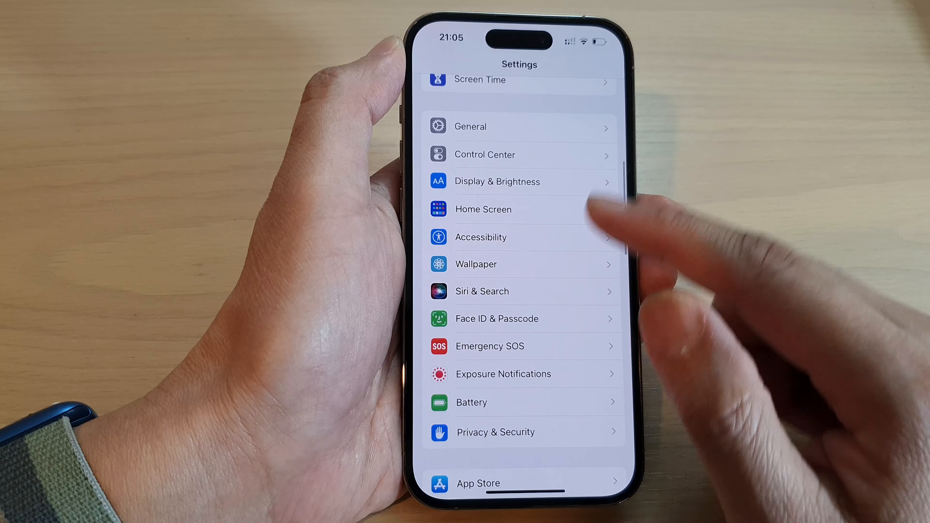
{"action": "left_click", "coordinate": [470, 126]}
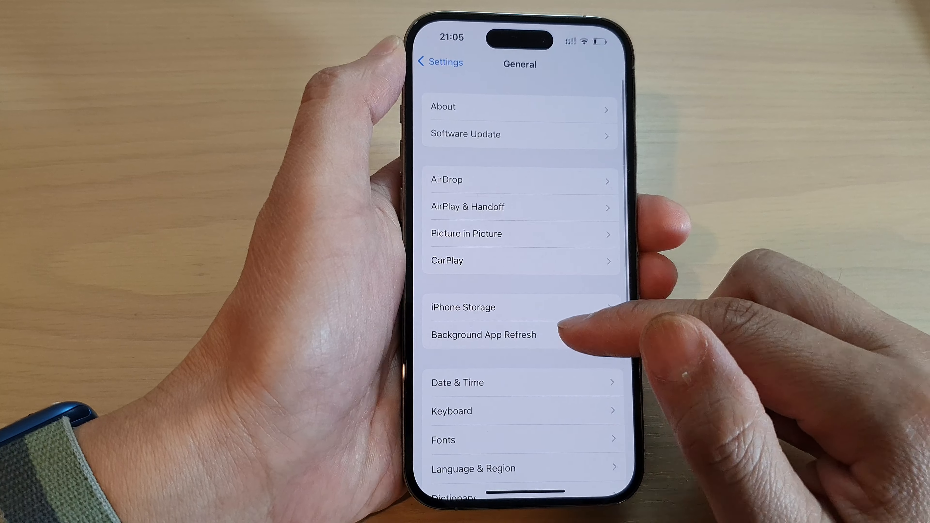
{"action": "scroll", "scroll_direction": "up", "scroll_amount": 3}
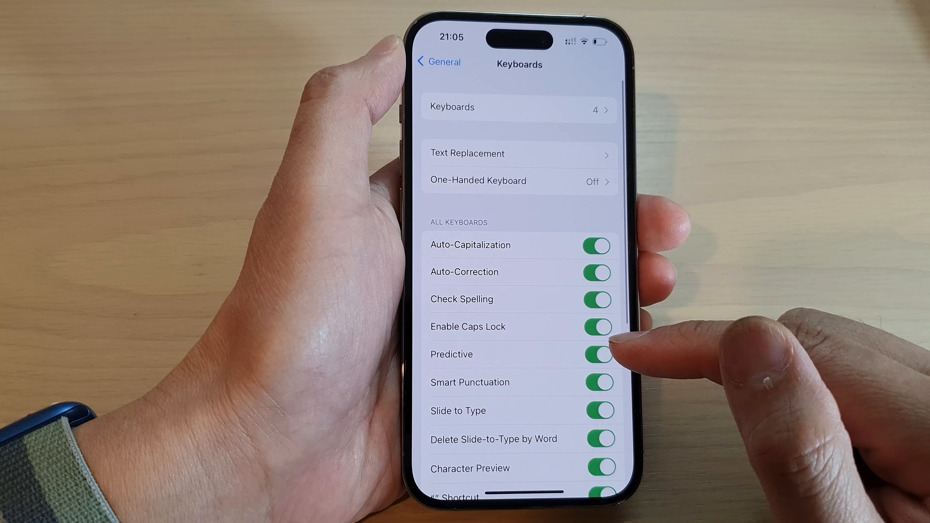
{"action": "scroll", "scroll_direction": "down", "scroll_amount": 3}
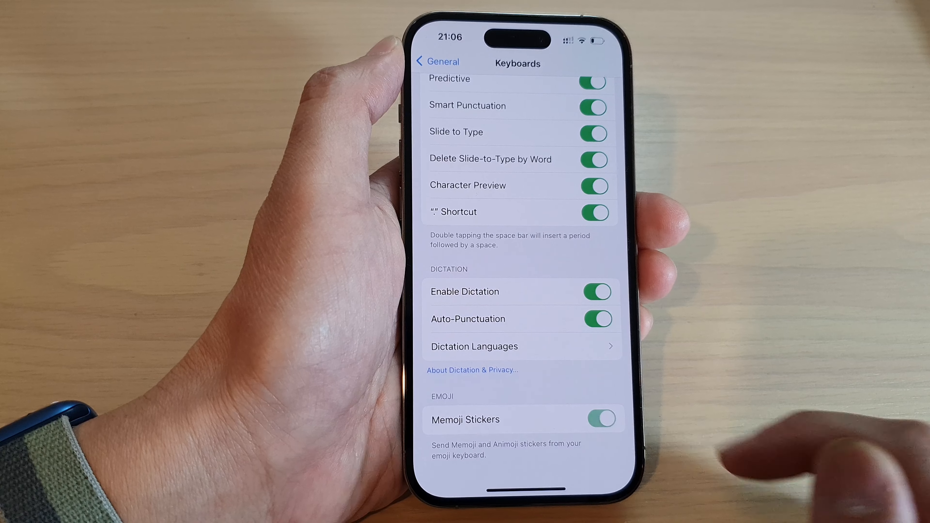
Switch Memoji Stickers off and back on, then return to the General page
{"action": "left_click", "coordinate": [603, 421]}
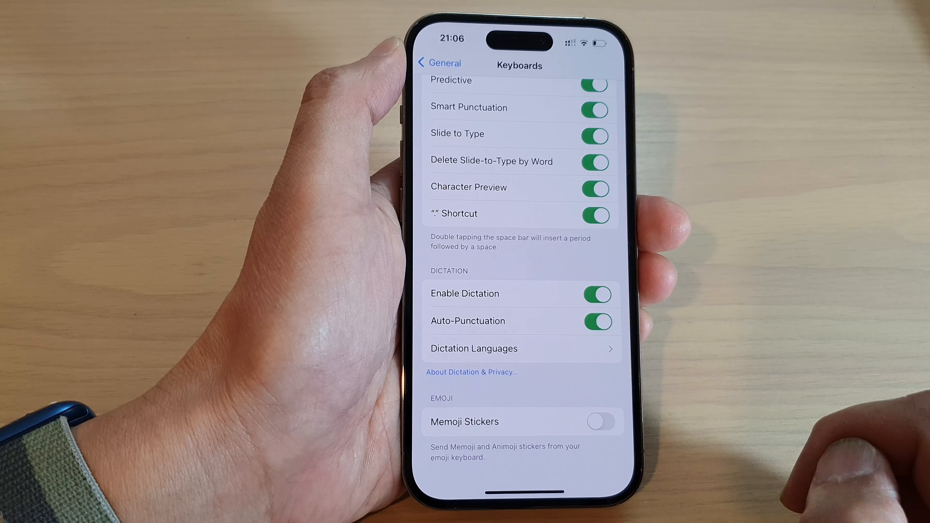
{"action": "left_click", "coordinate": [597, 421]}
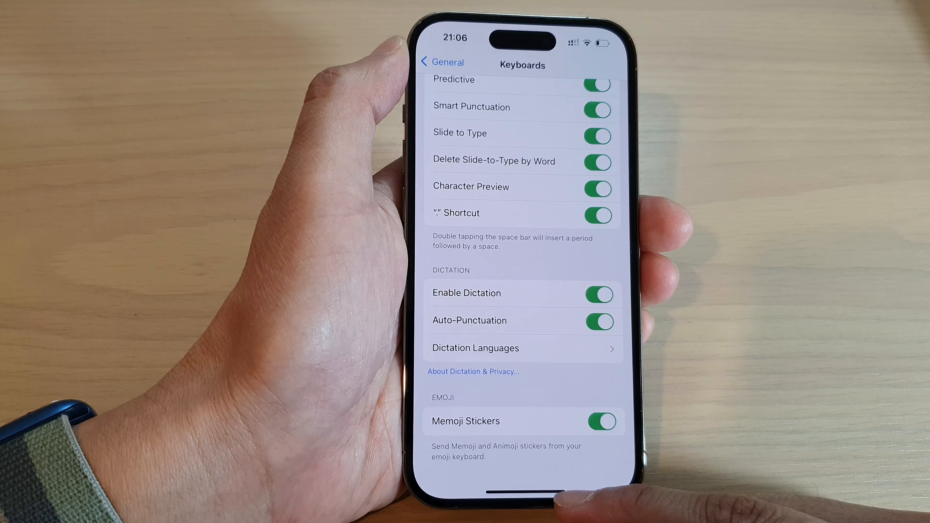
{"action": "left_click", "coordinate": [442, 62]}
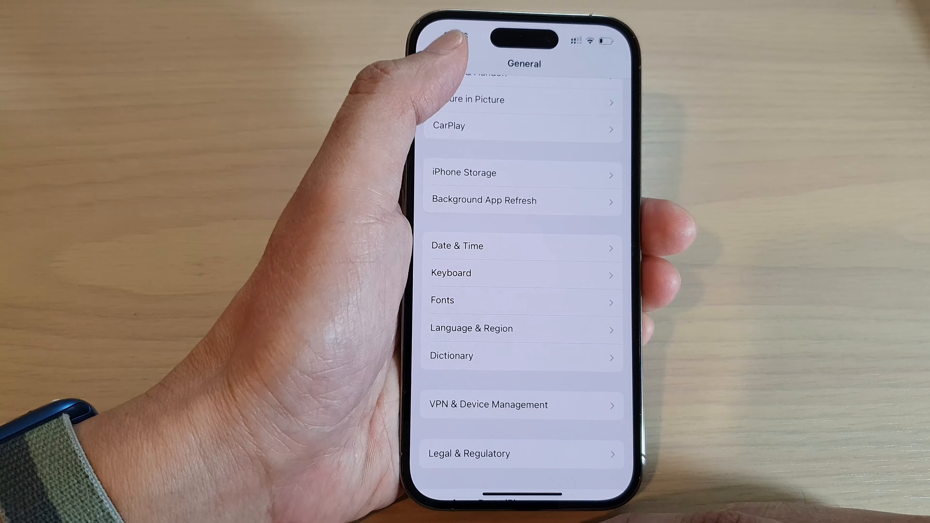